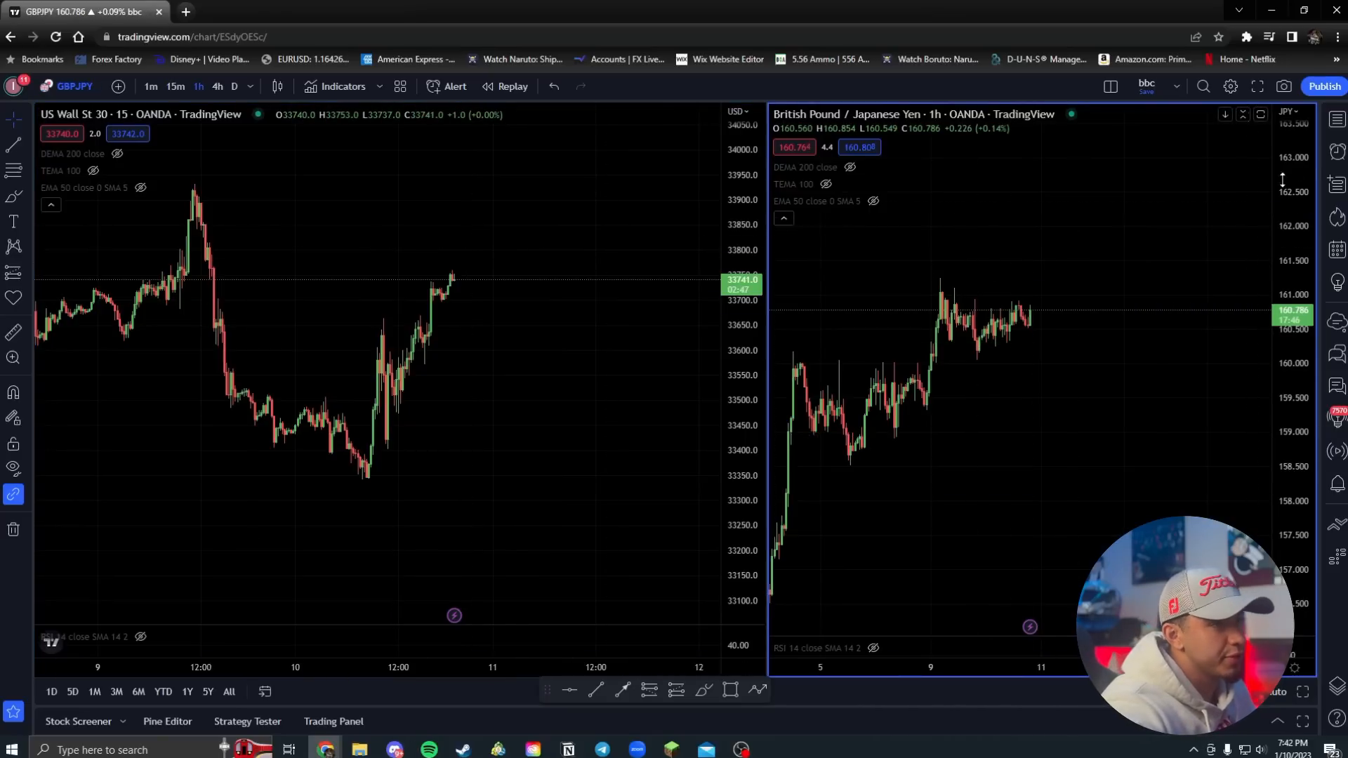
From the watchlist, activate the US Wall St 30 pane, then load gold spot as a single chart
click(1333, 184)
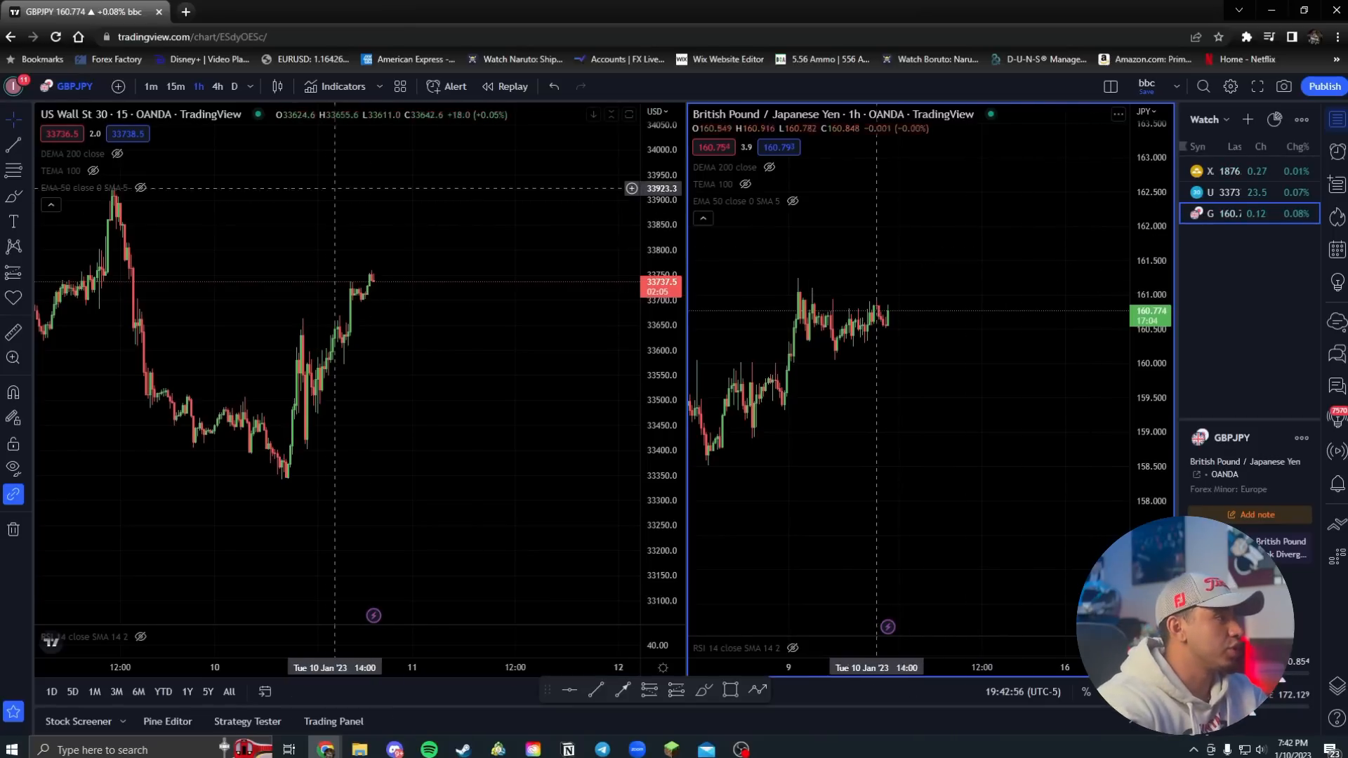
click(1249, 191)
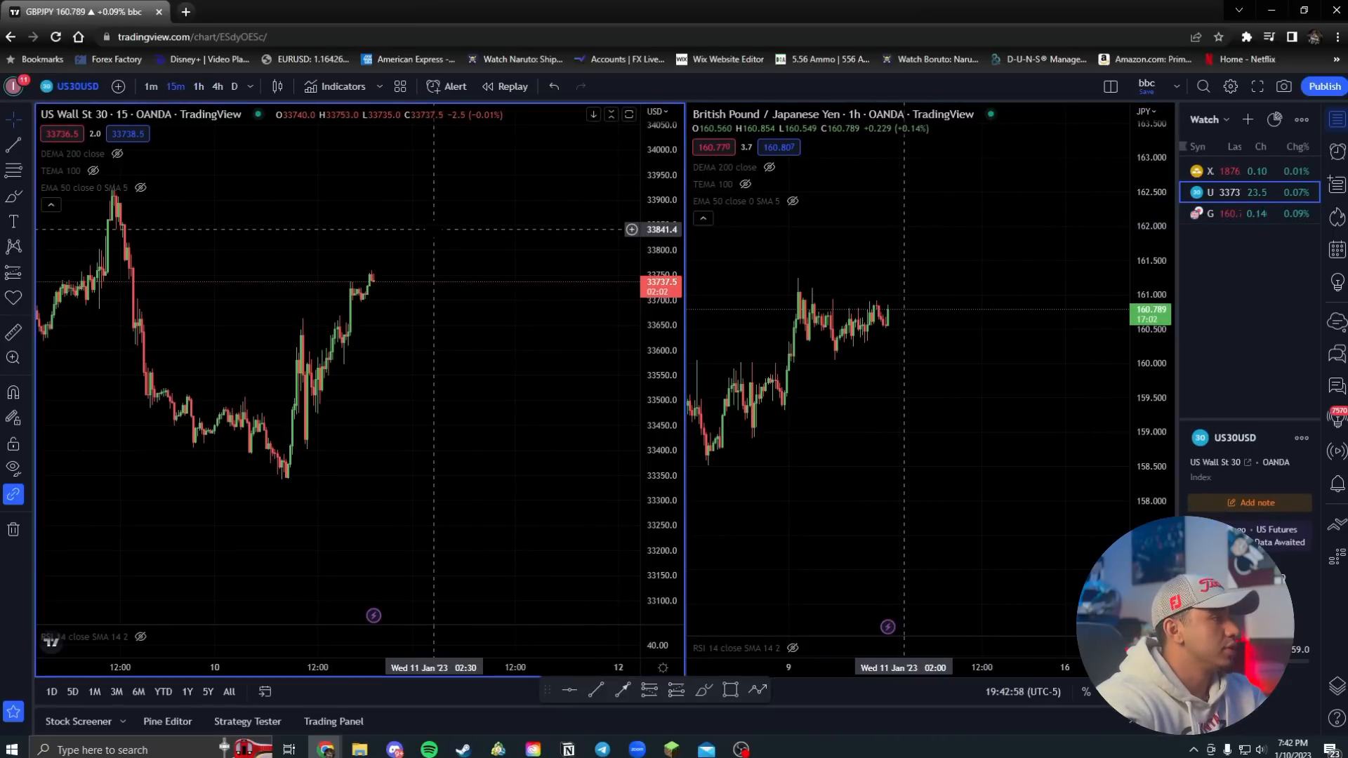
click(1222, 171)
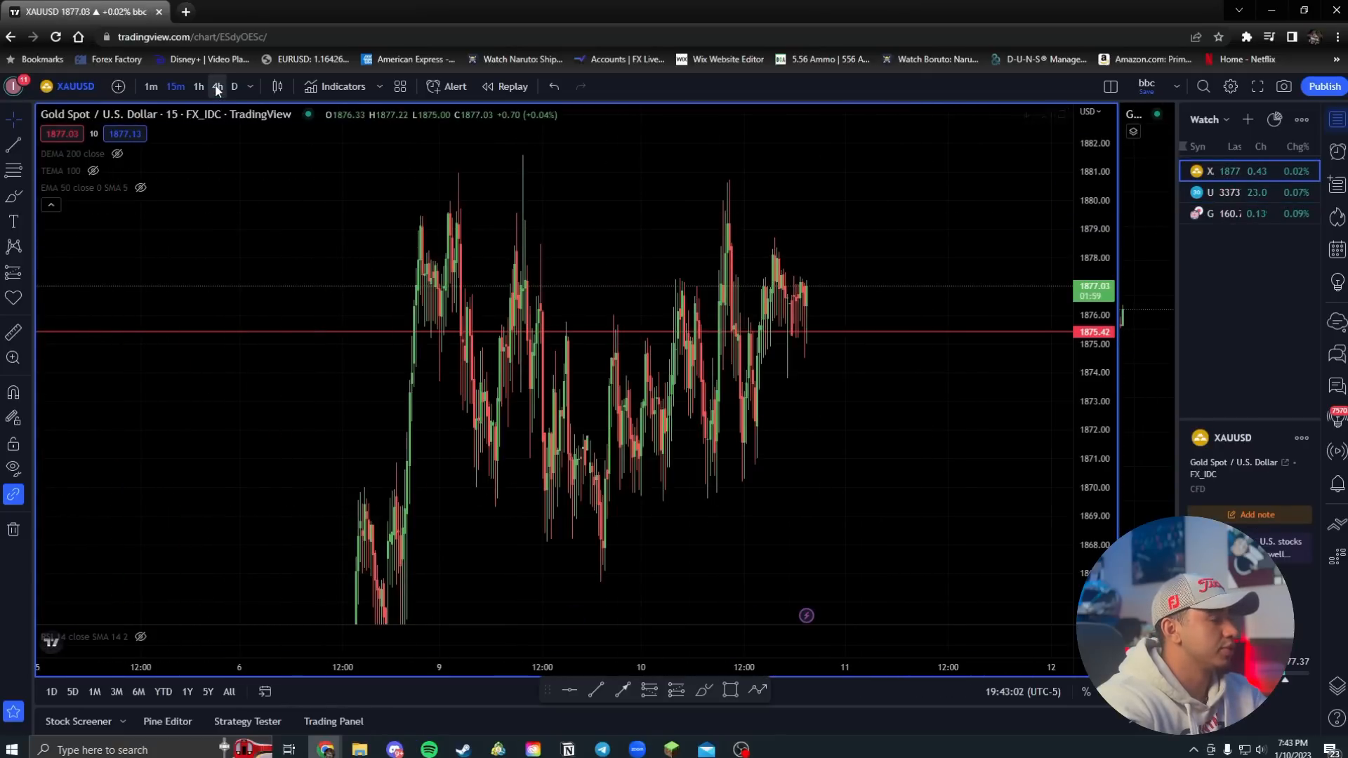
View gold on 4-hour, then daily candles, then bring up the 1-hour GBPJPY chart
click(217, 87)
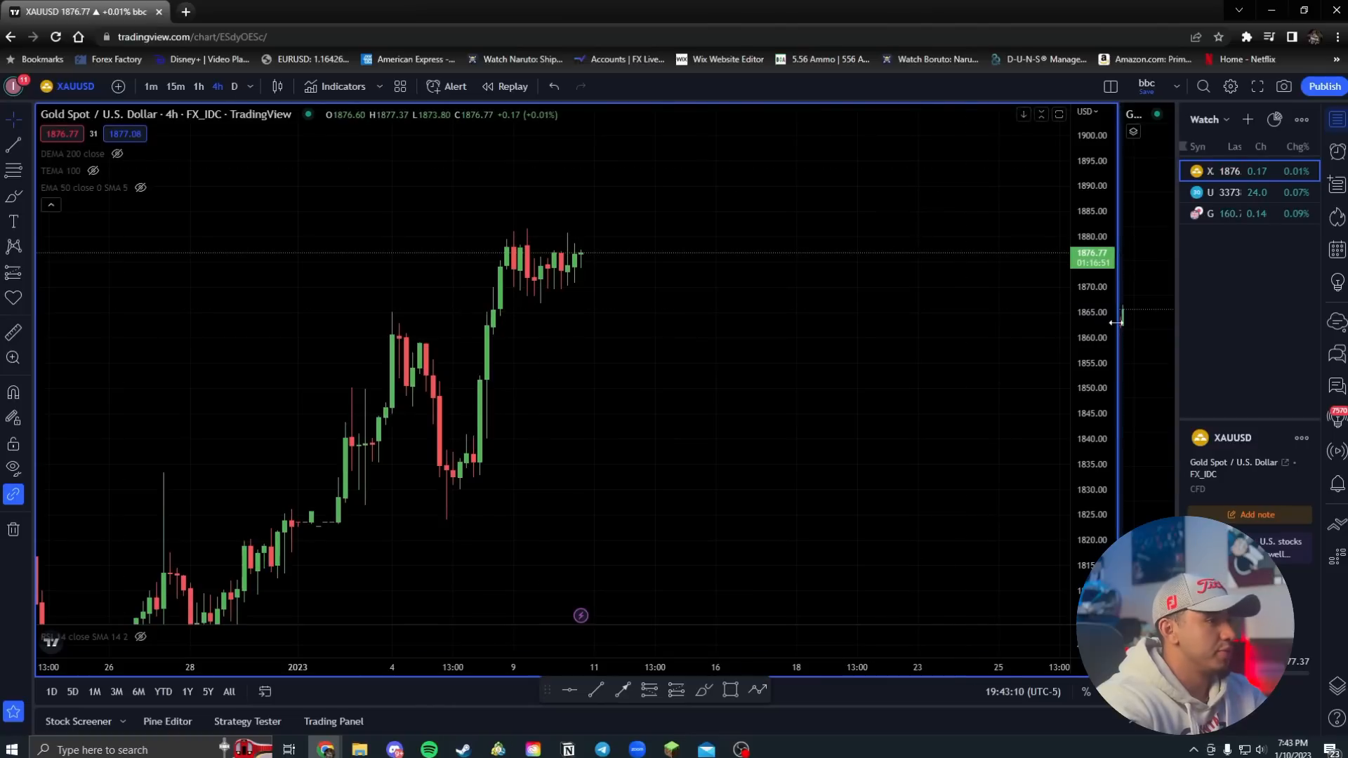
mouse_move(816, 376)
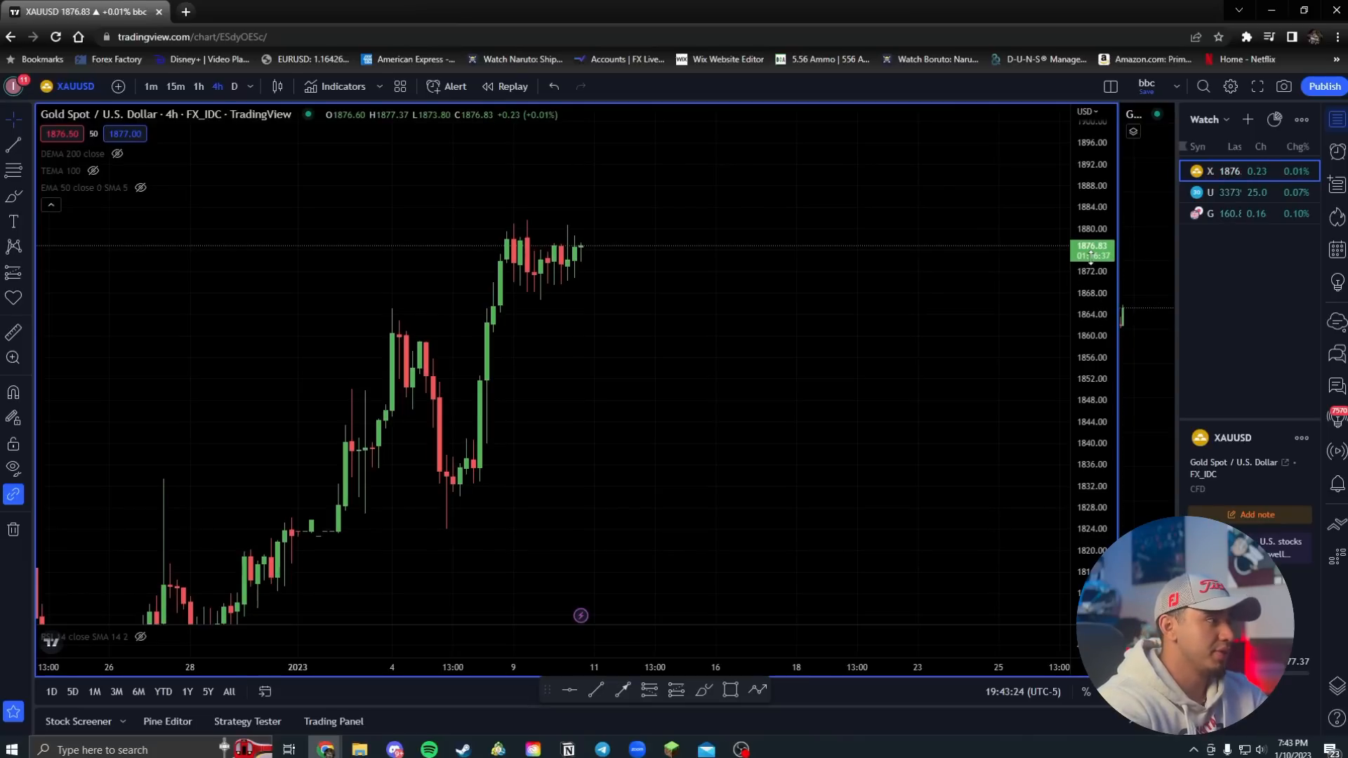
click(234, 85)
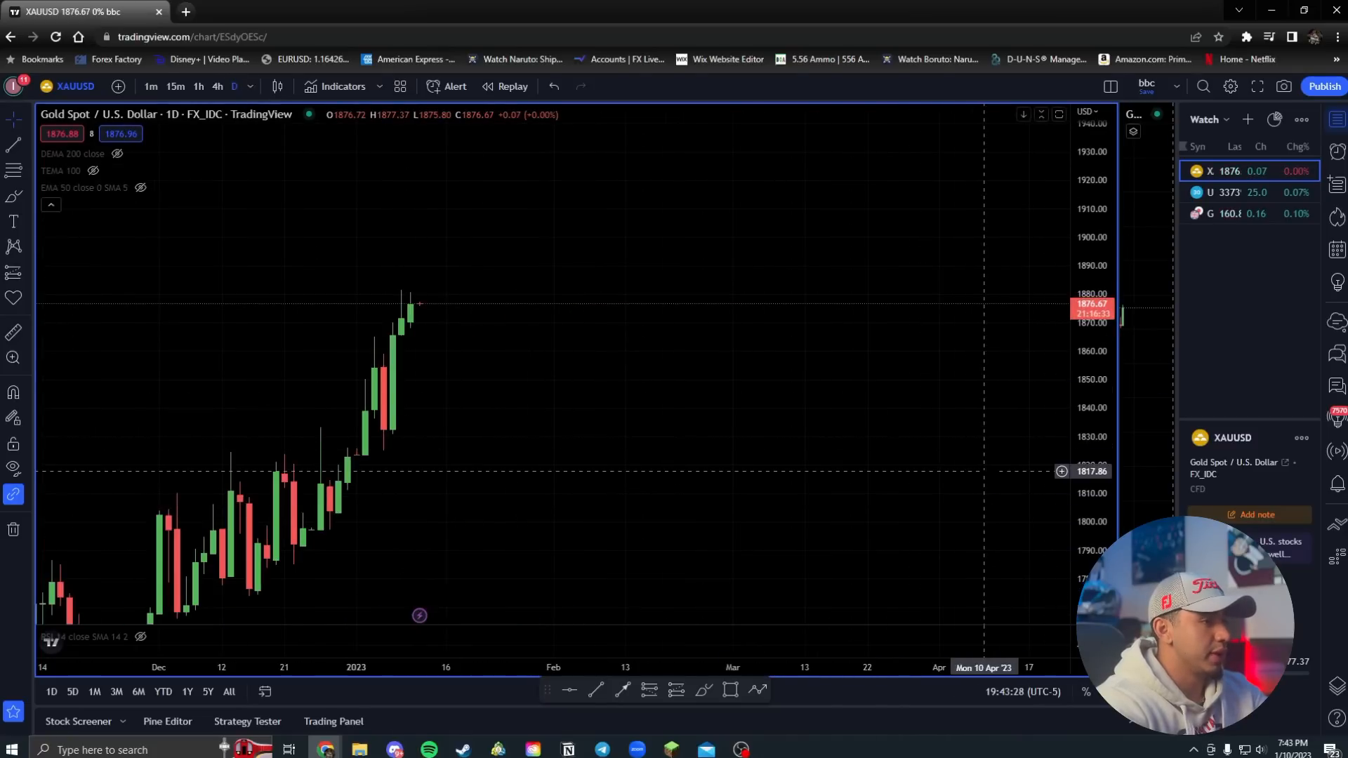
click(218, 87)
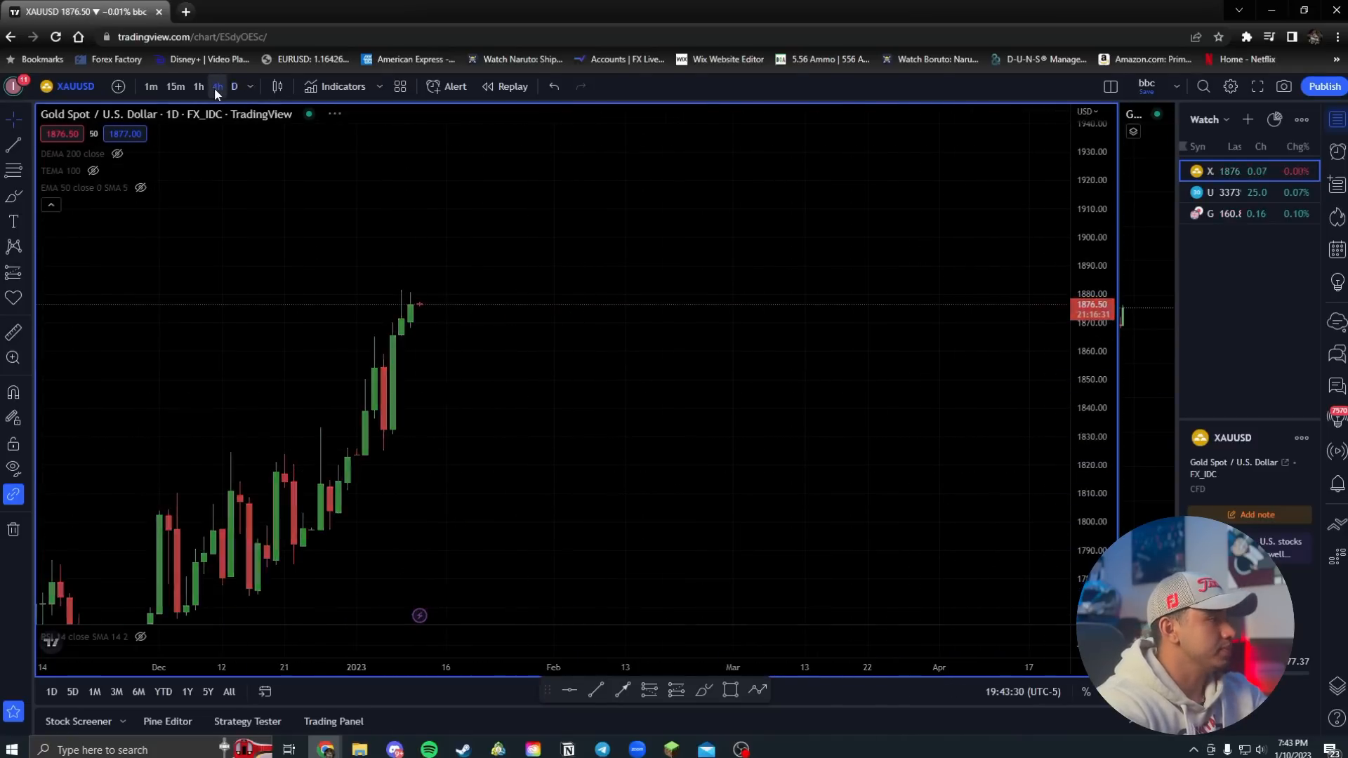
click(217, 86)
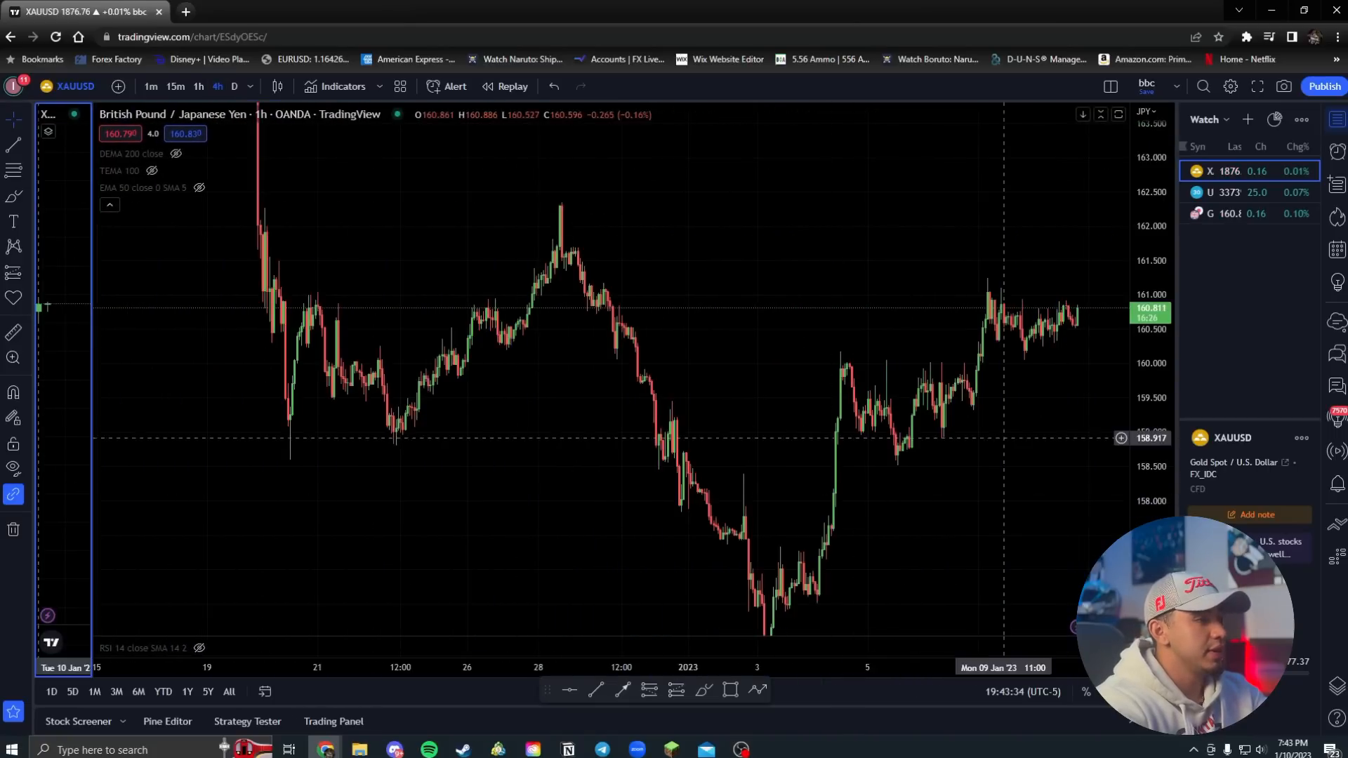
click(1249, 213)
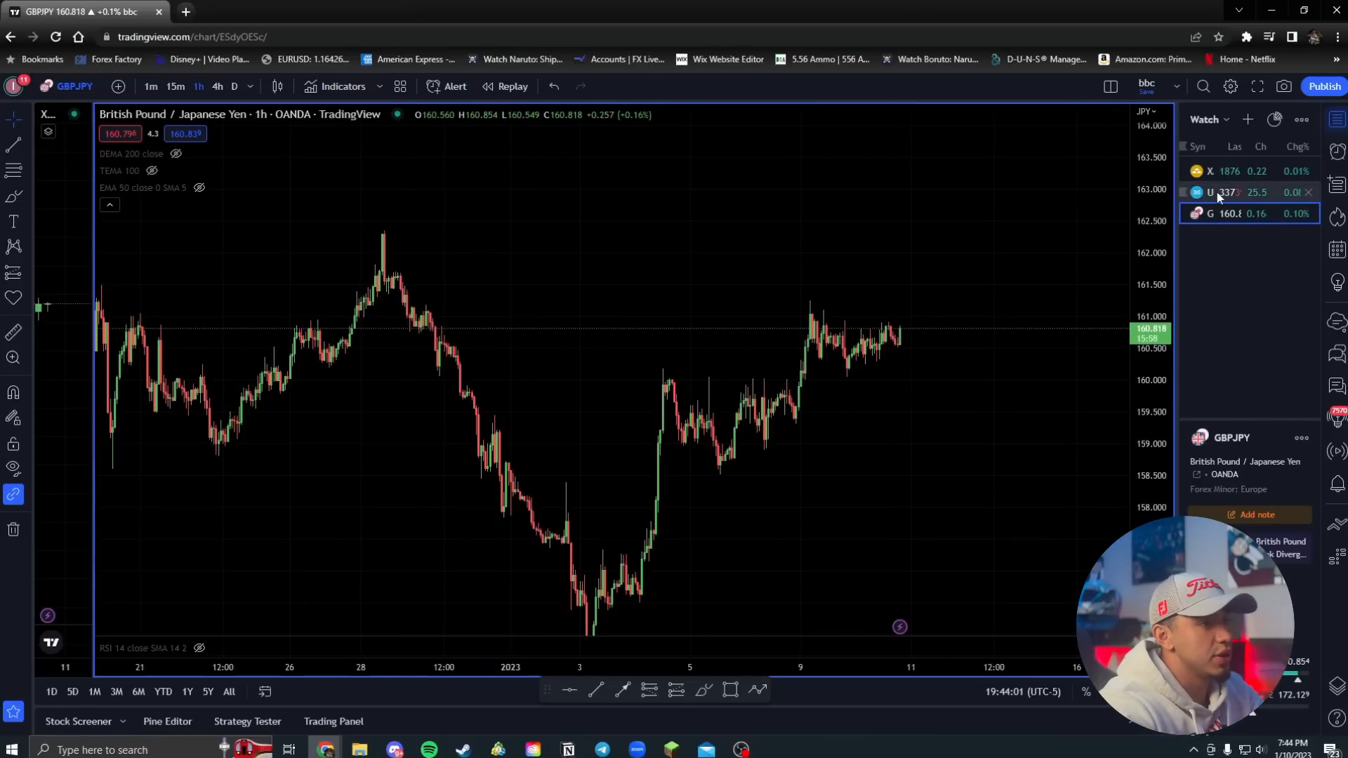
Load US30USD from the watchlist and switch it to daily candles
click(1229, 192)
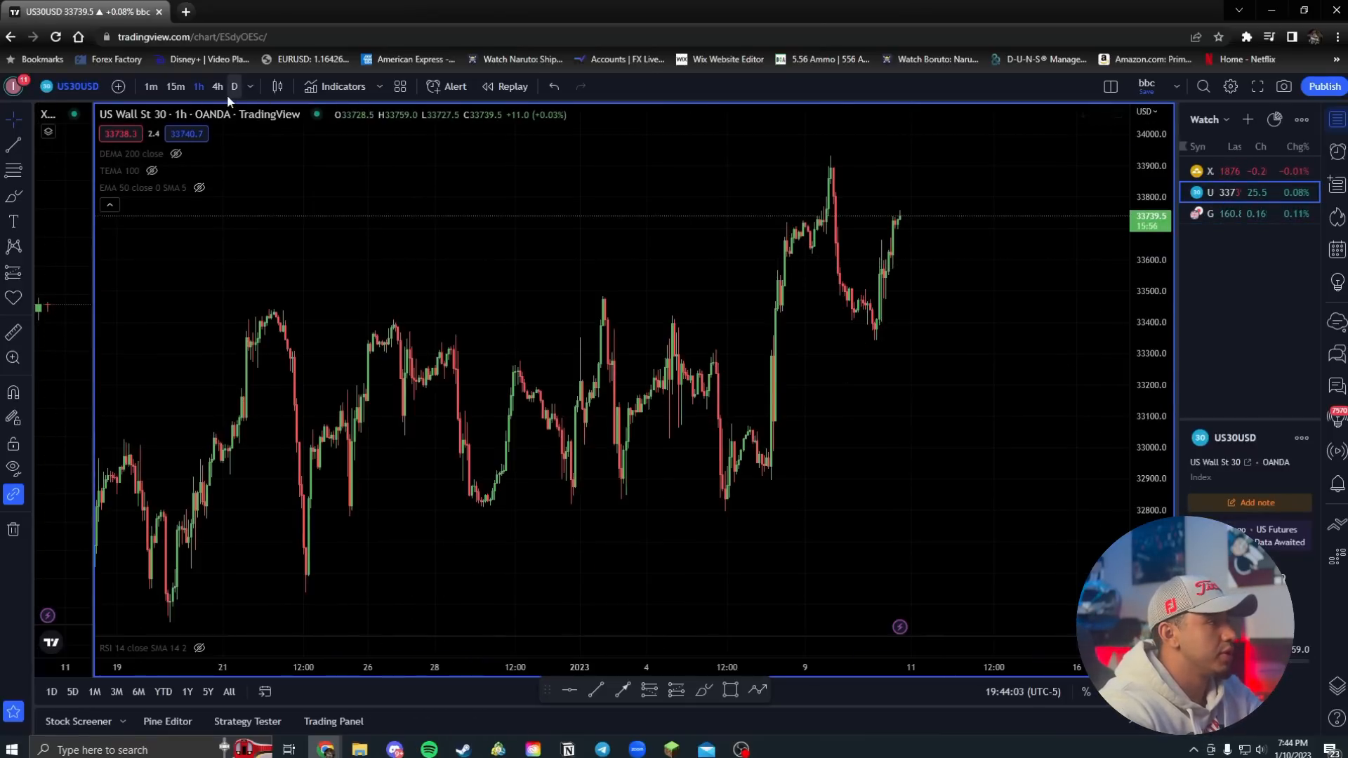
click(235, 86)
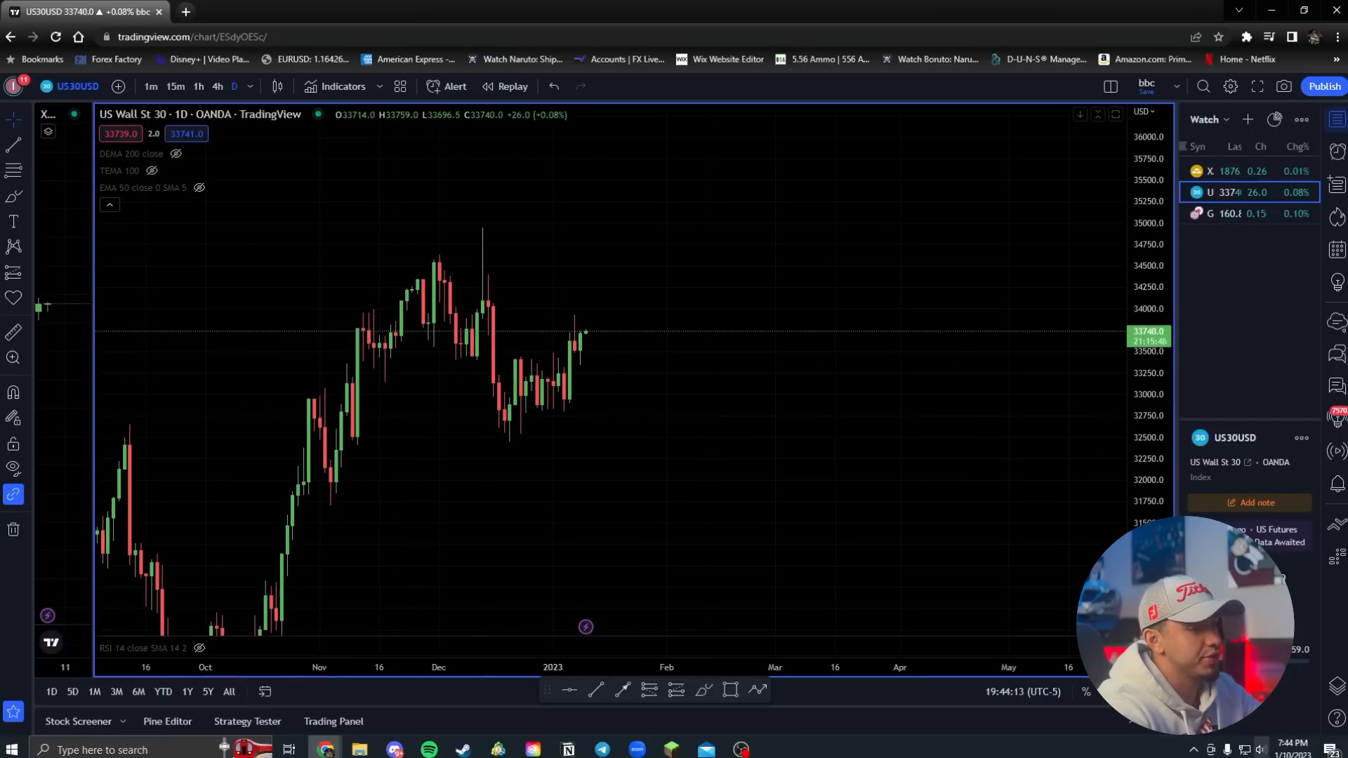
mouse_move(855, 381)
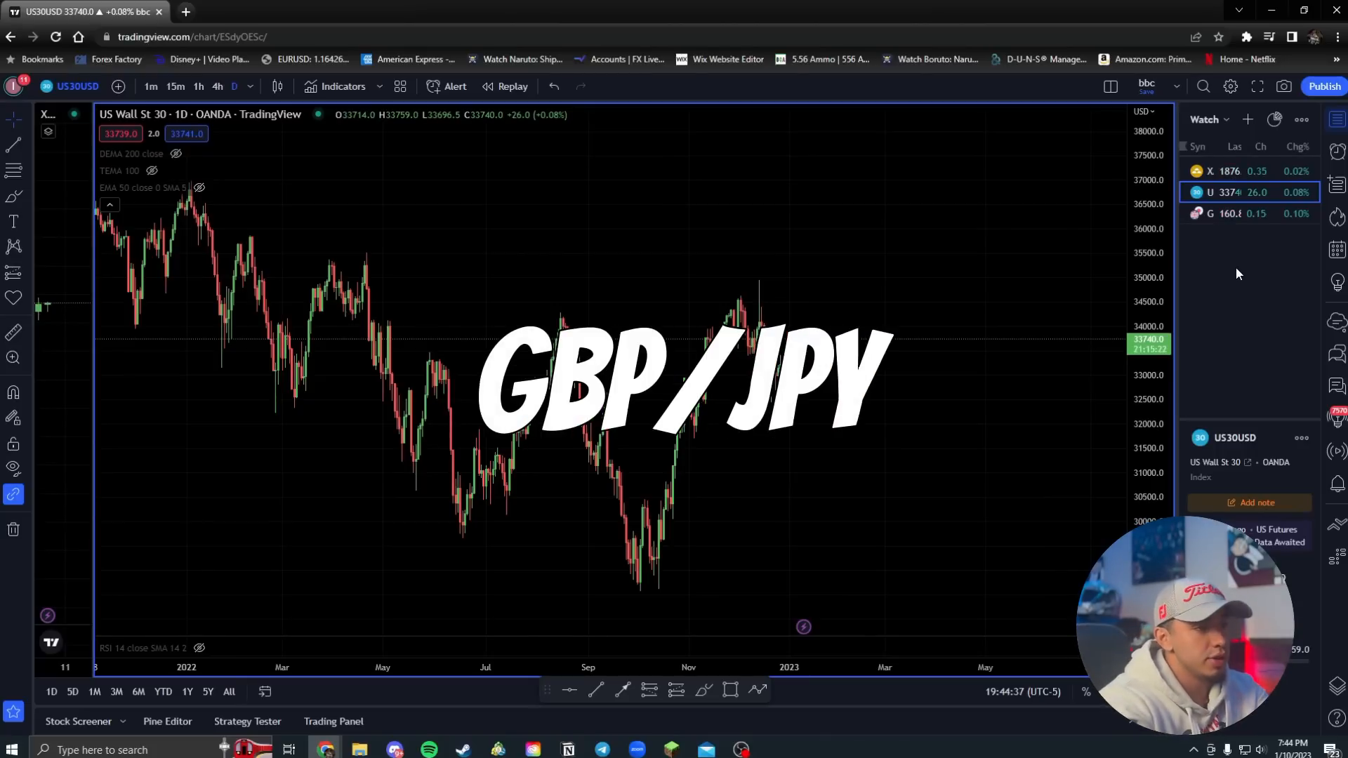
Select a watchlist symbol for the split gold 4h / GBPJPY 1D layout
click(1219, 213)
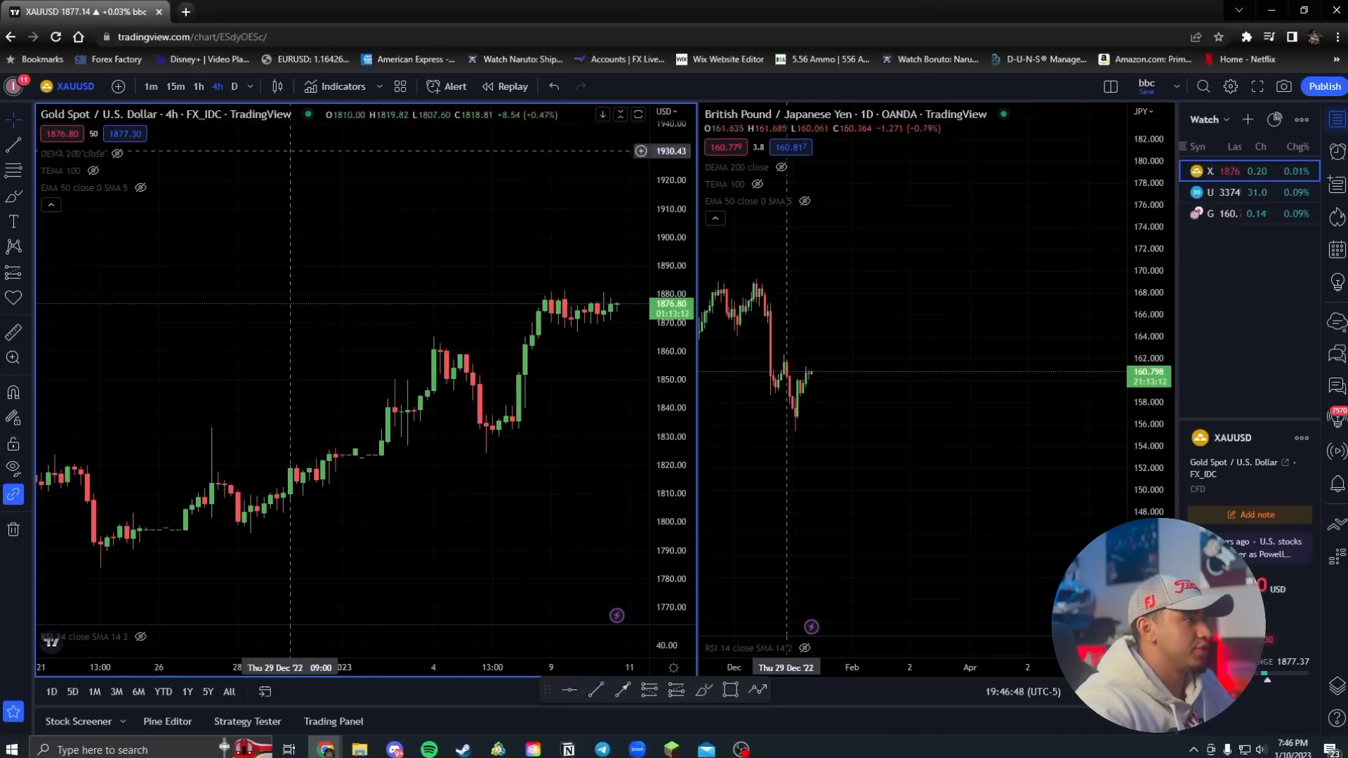
Move the gold chart from daily to 1-hour candles
click(233, 87)
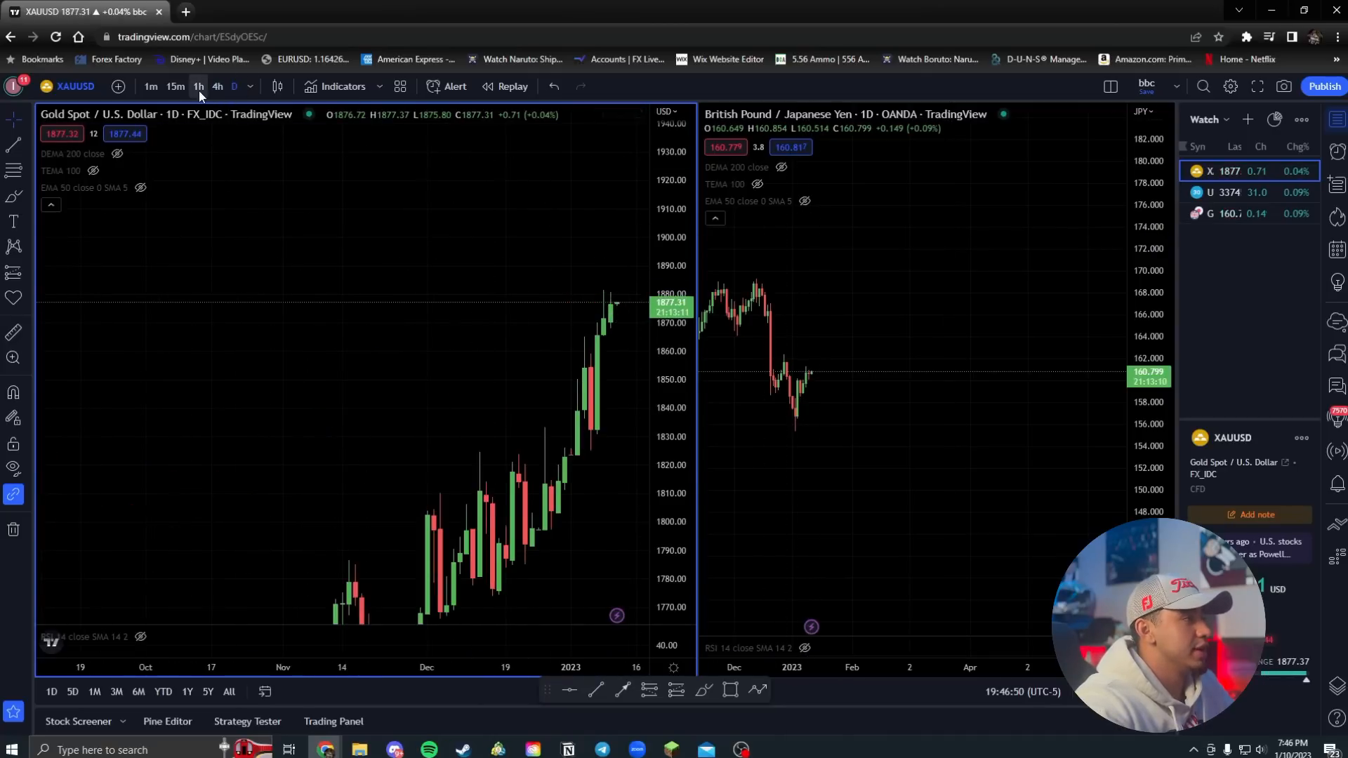
click(217, 86)
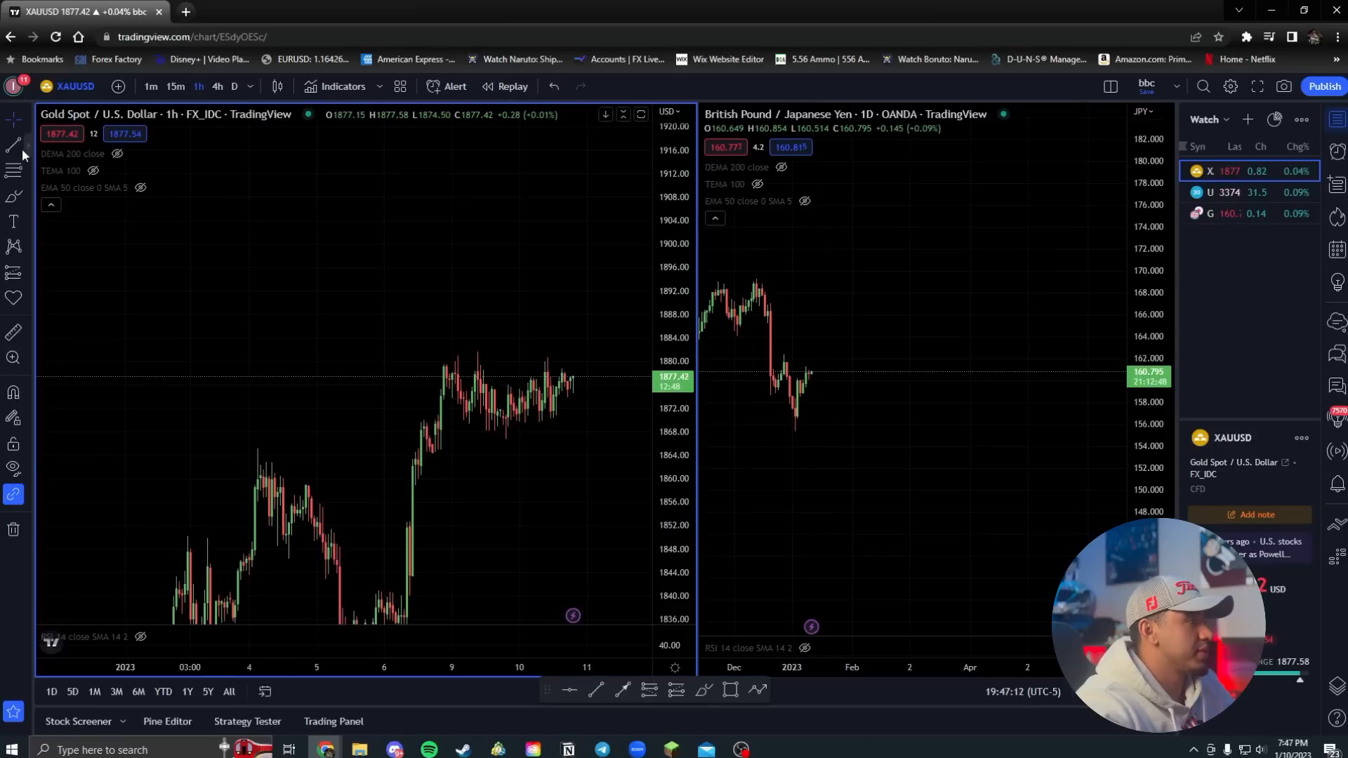
Place a Long Position on hourly gold, dragging the stop down near 1855.96
click(13, 271)
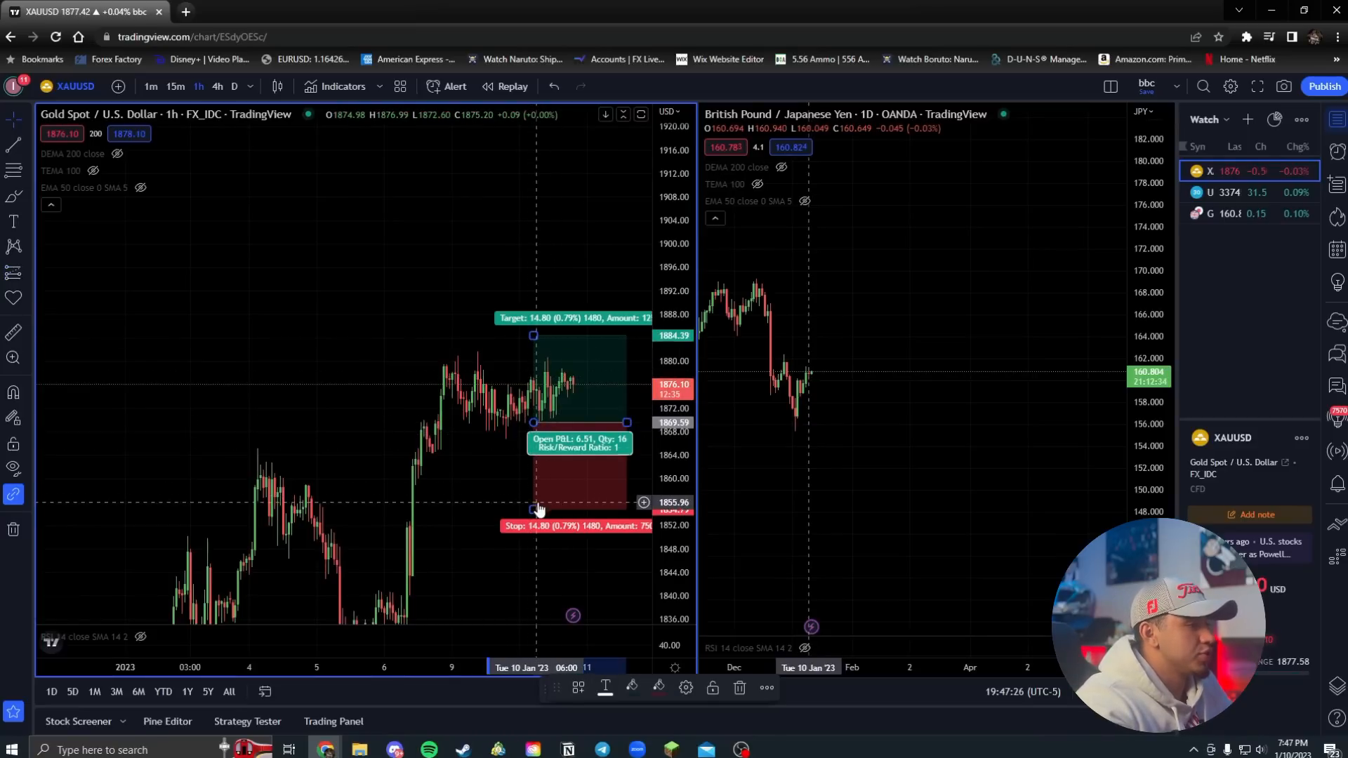
drag(537, 506, 537, 438)
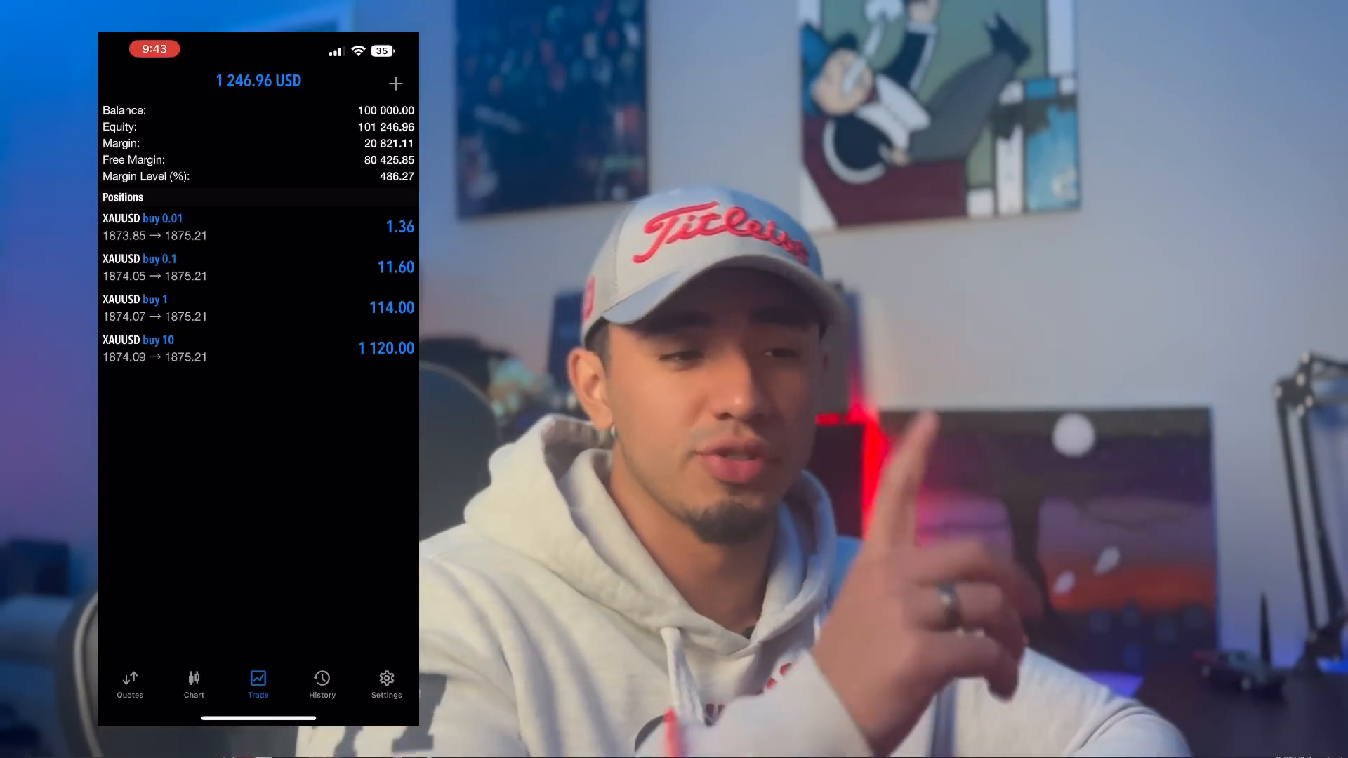
Open the XAUUSD 15-minute chart in MetaTrader 5 showing the buy entry lines
click(194, 684)
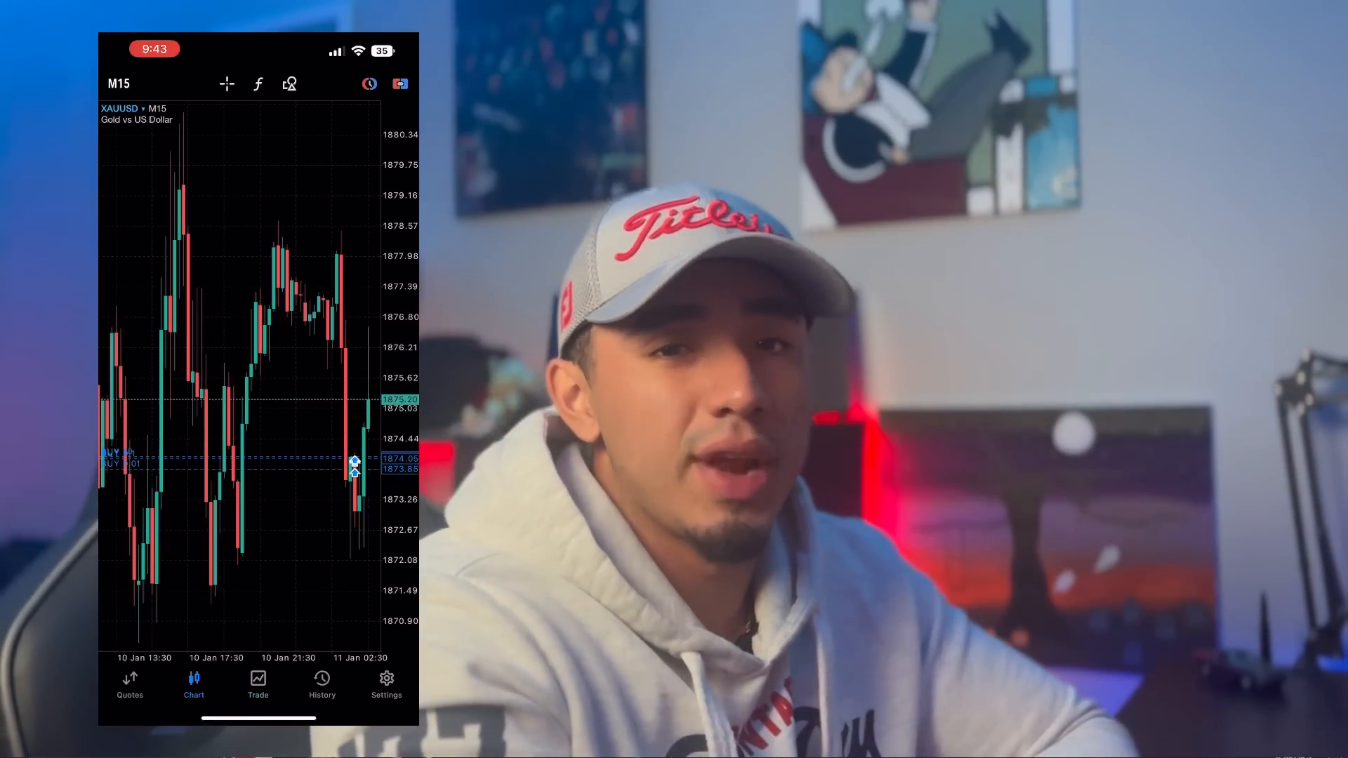
click(258, 683)
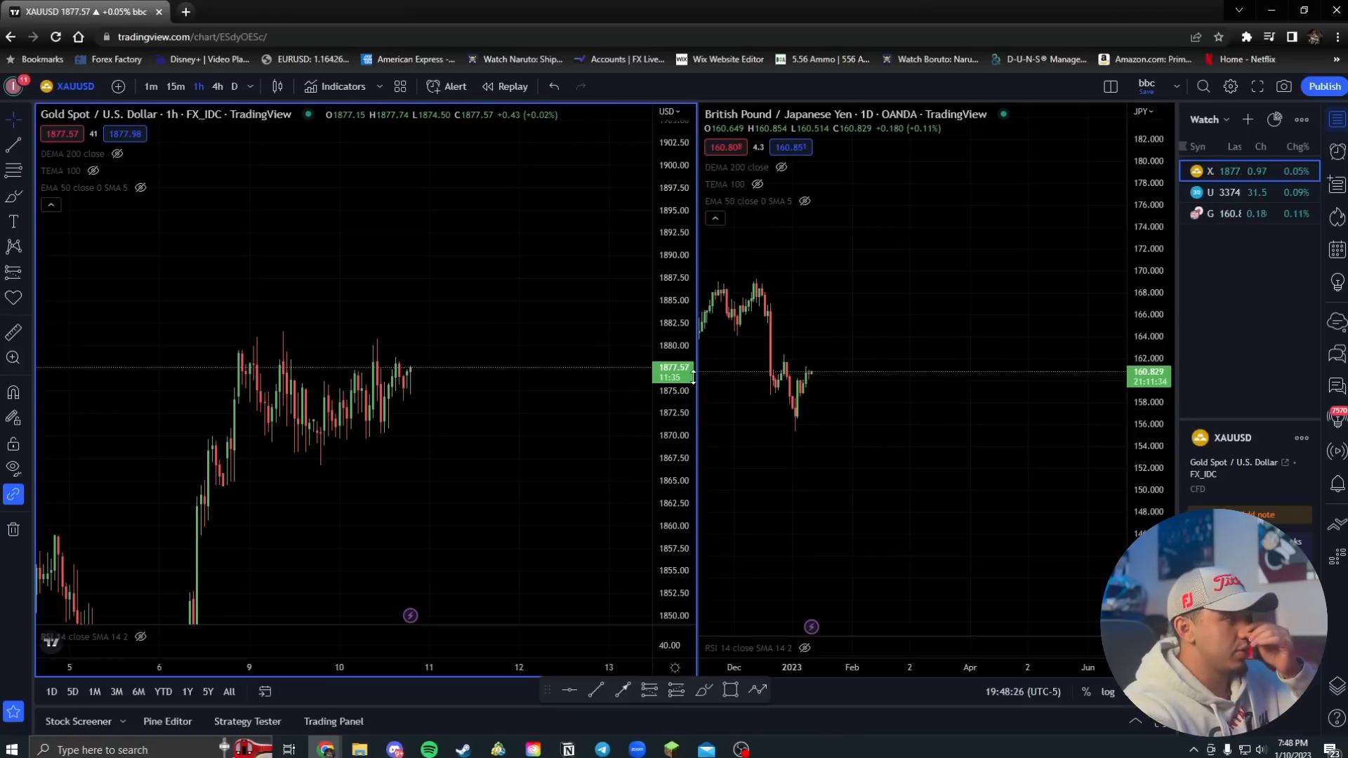
mouse_move(874, 373)
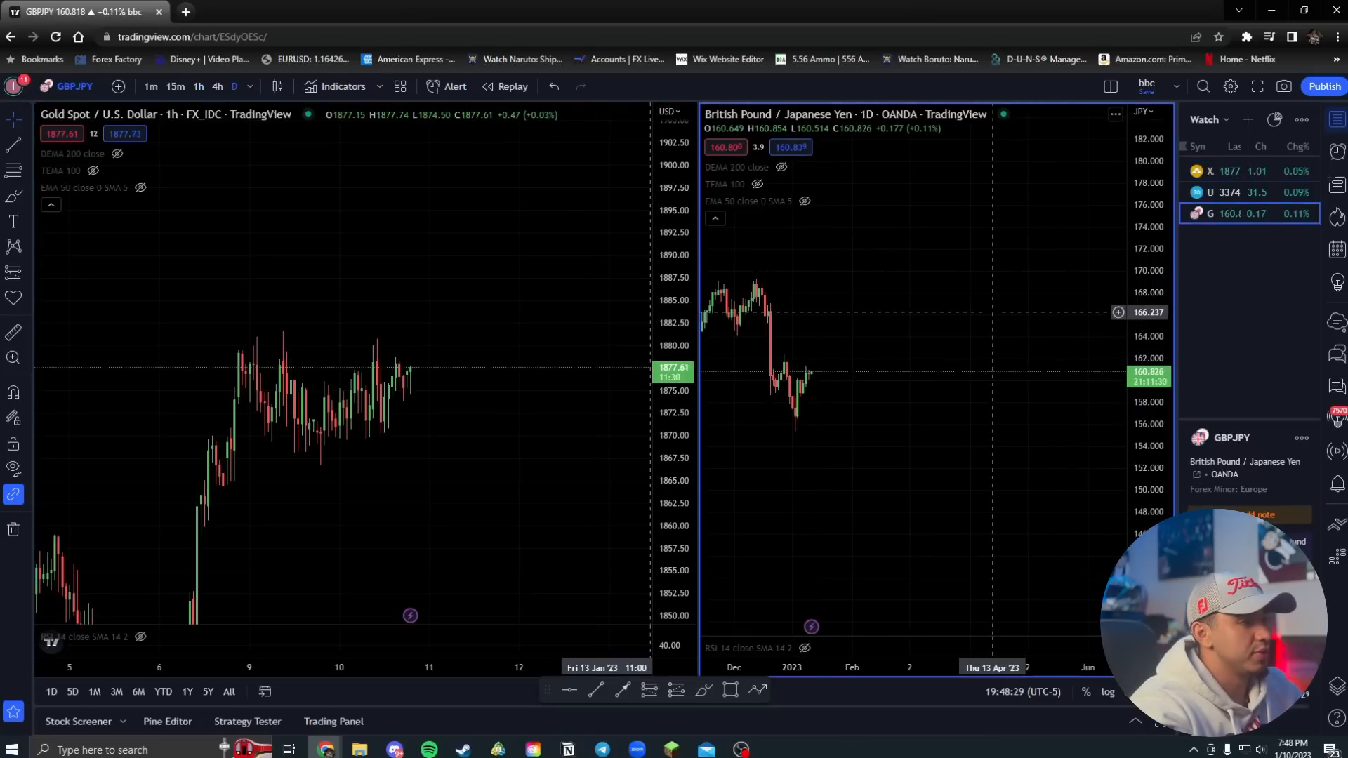
Enter 'ERUUSD' in the symbol search to load Euro / U.S. Dollar
text(ERUUSD)
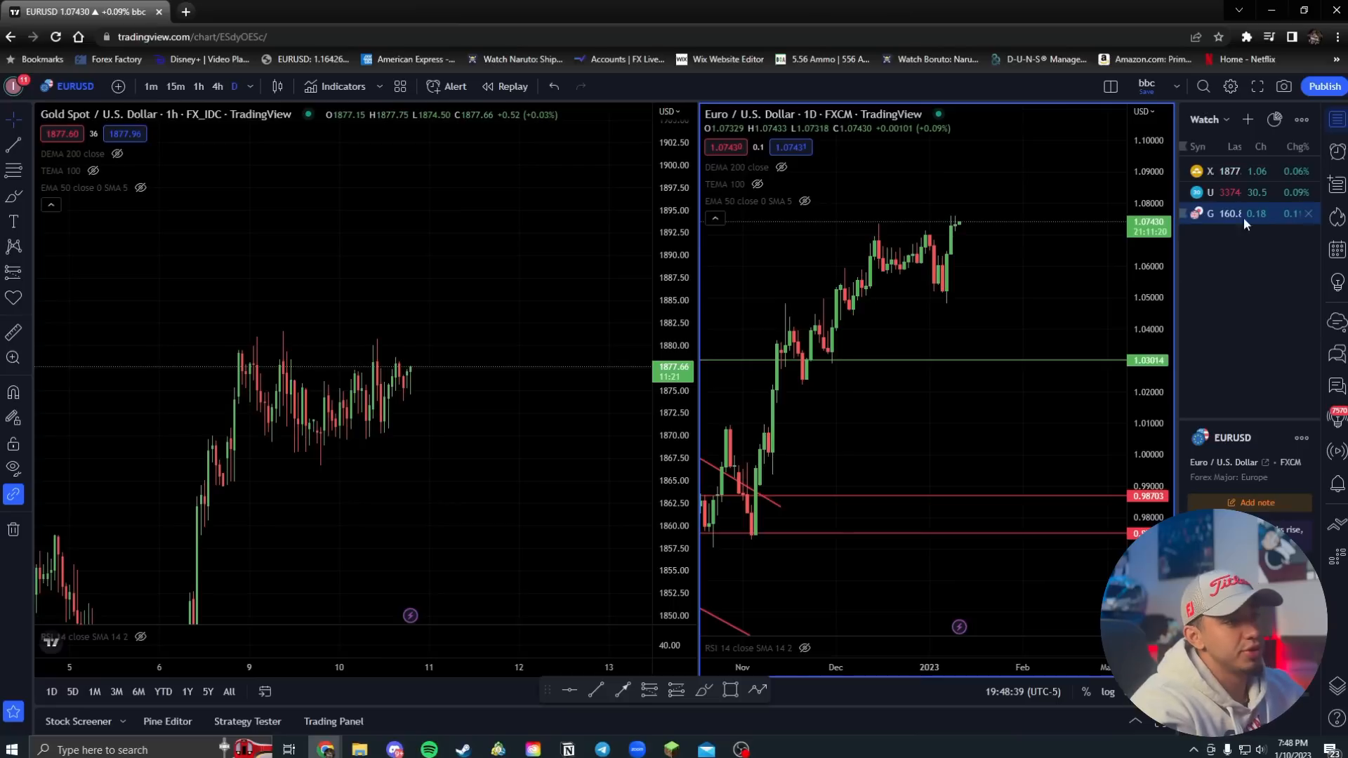
mouse_move(1048, 287)
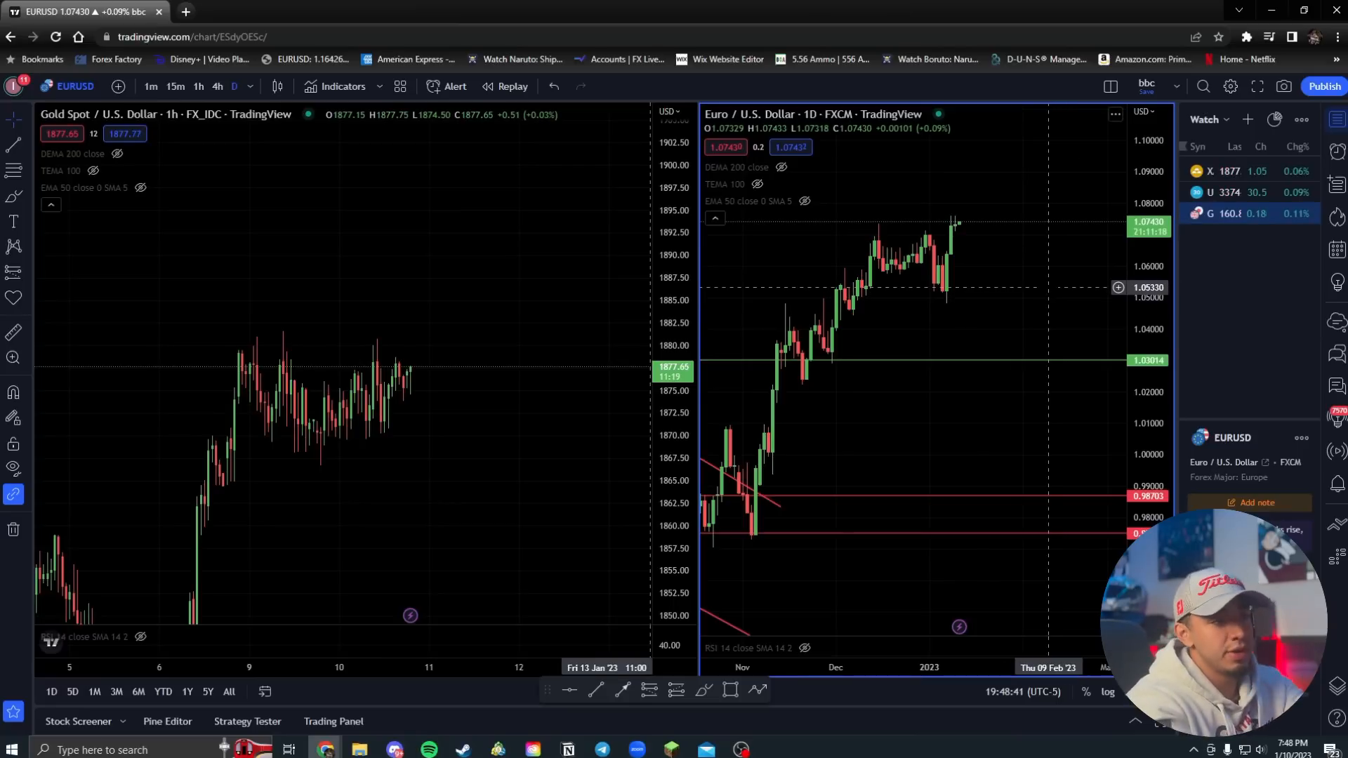